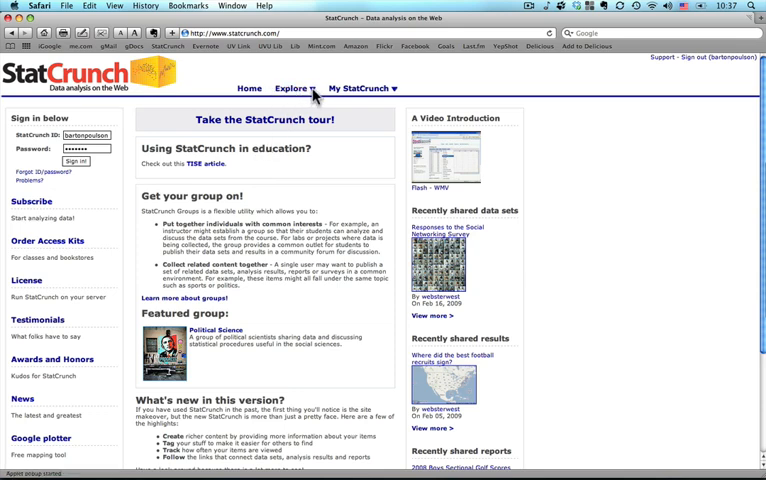
- Browse the data sets shared by StatCrunch members from the Explore menu
click(291, 88)
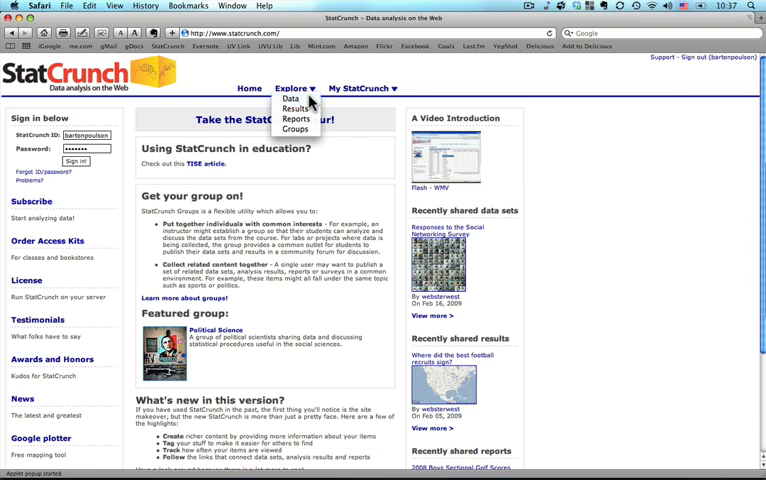
click(292, 98)
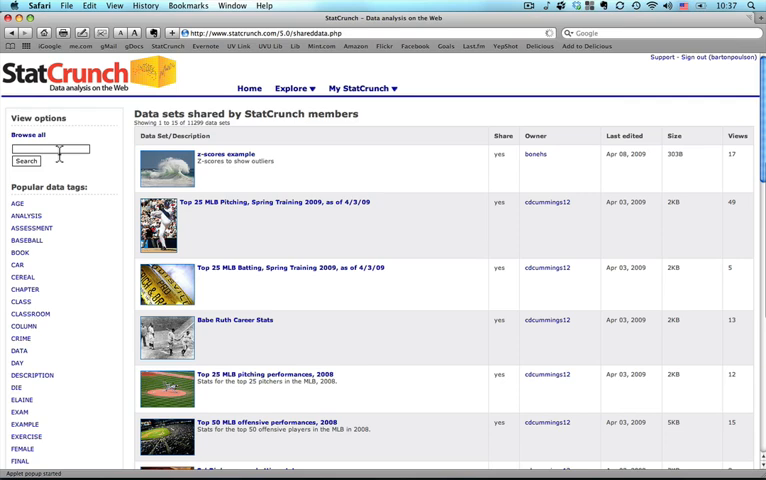
- Search the shared data sets for 'yms Table 1.15'
text(vMS Table 1.15)
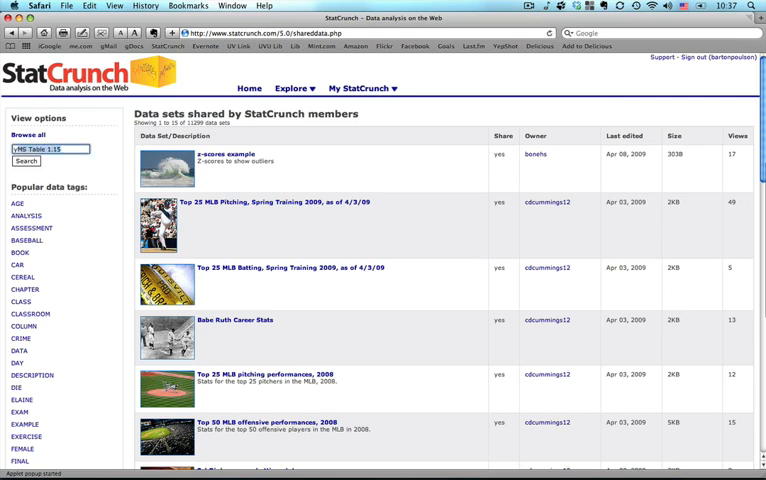
text(vms Table 1.15)
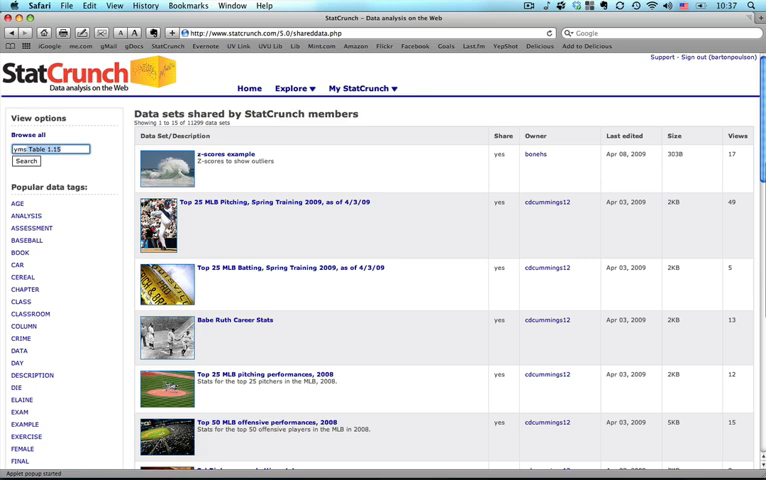
mouse_move(13, 166)
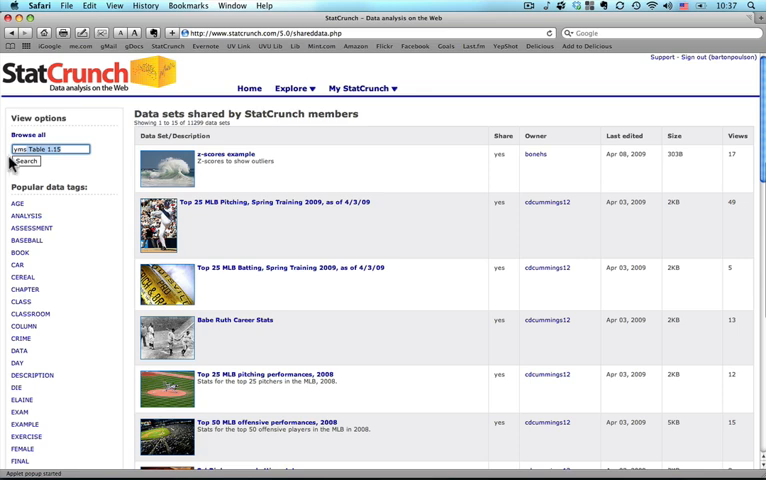
click(26, 161)
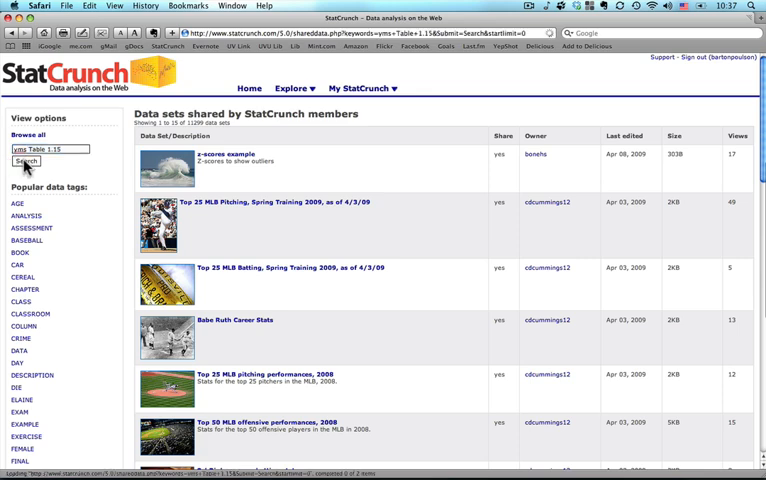
click(27, 161)
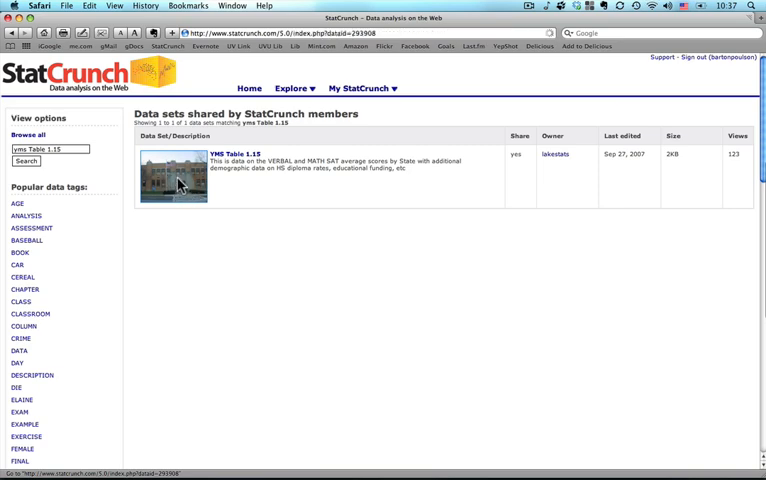
- Open the YMS Table 1.15 data set from the search results
click(170, 159)
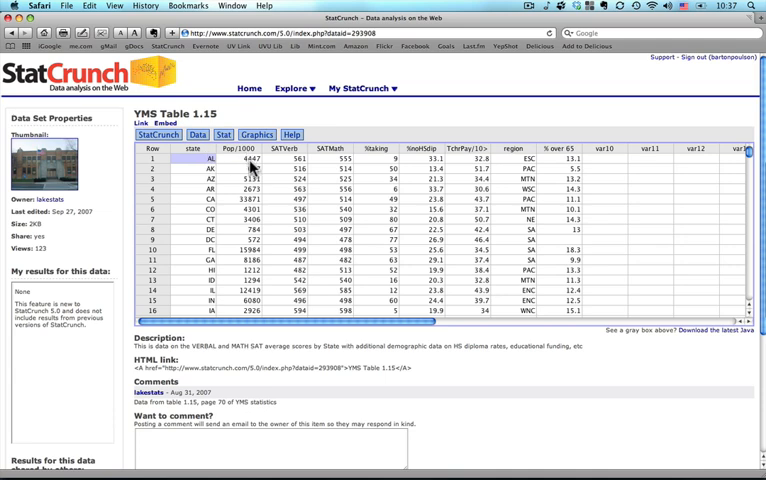
mouse_move(287, 162)
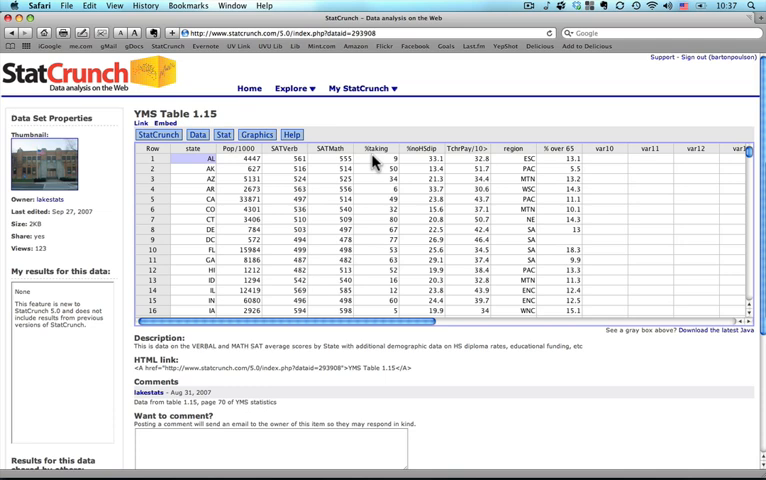
mouse_move(378, 160)
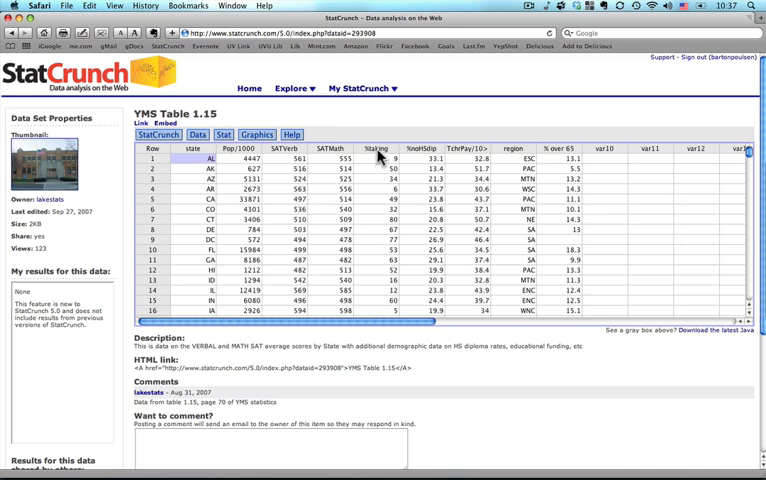
mouse_move(418, 167)
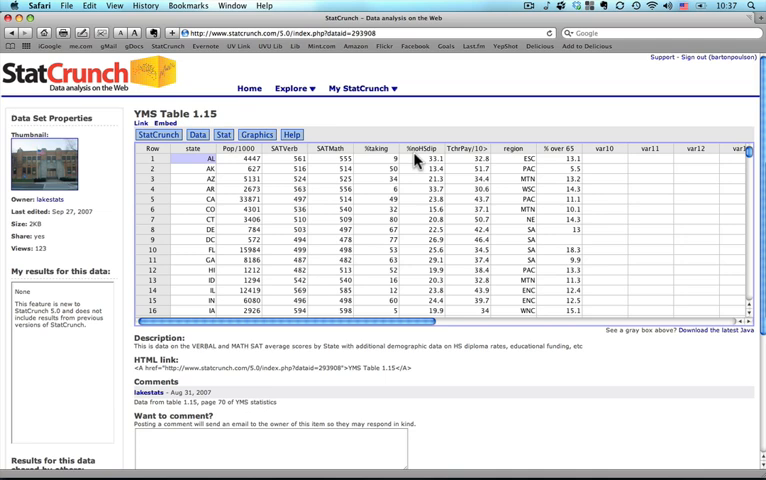
mouse_move(440, 225)
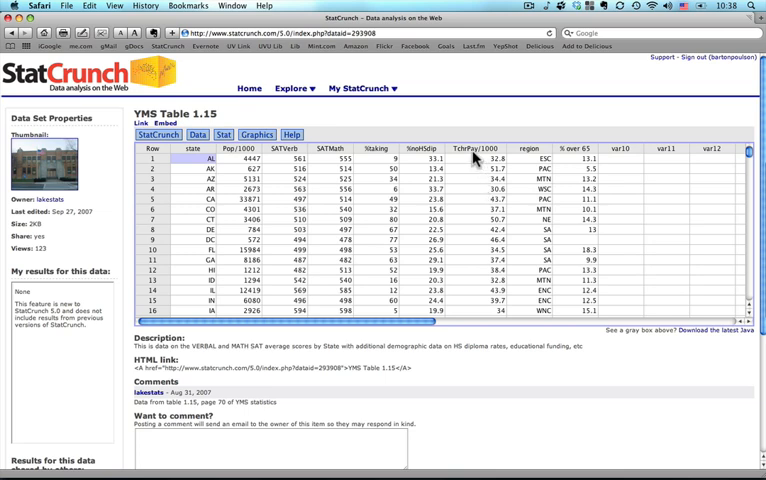
mouse_move(310, 170)
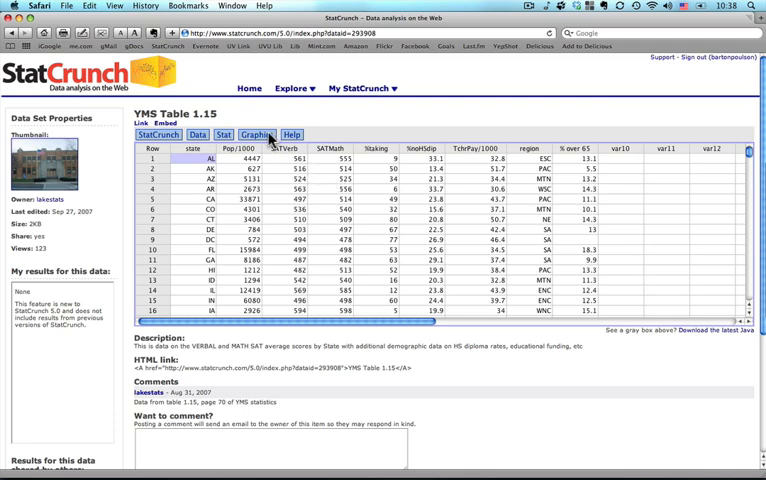
- Start a scatter plot with teacher pay on the X axis and SATMath on Y
click(258, 134)
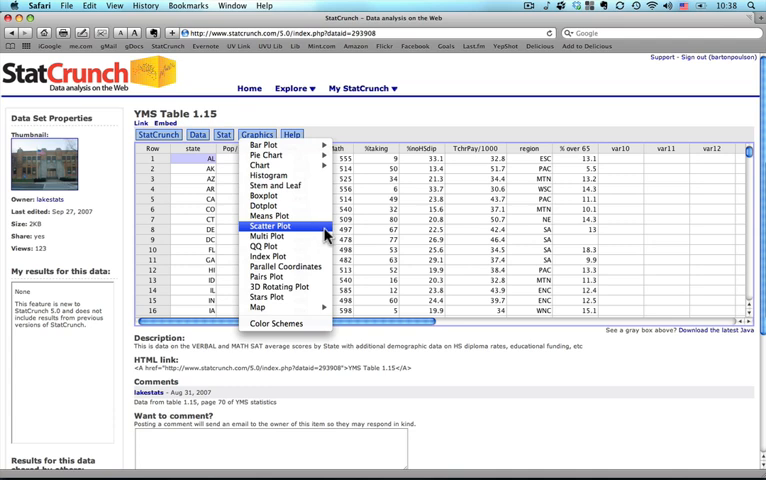
click(269, 225)
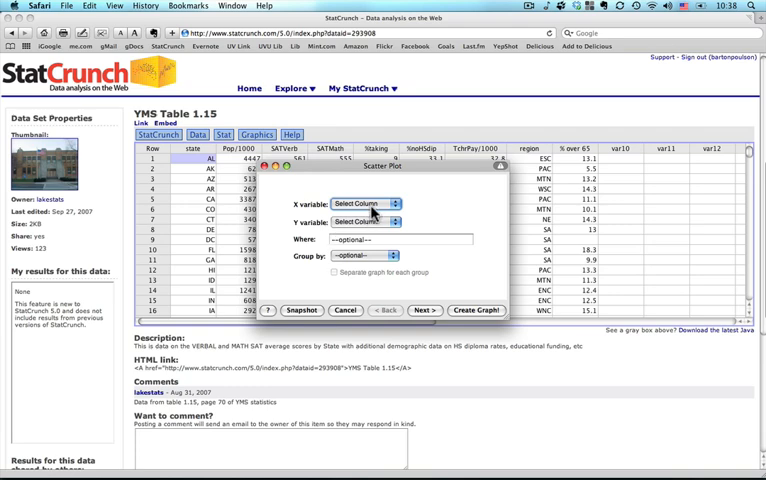
click(365, 204)
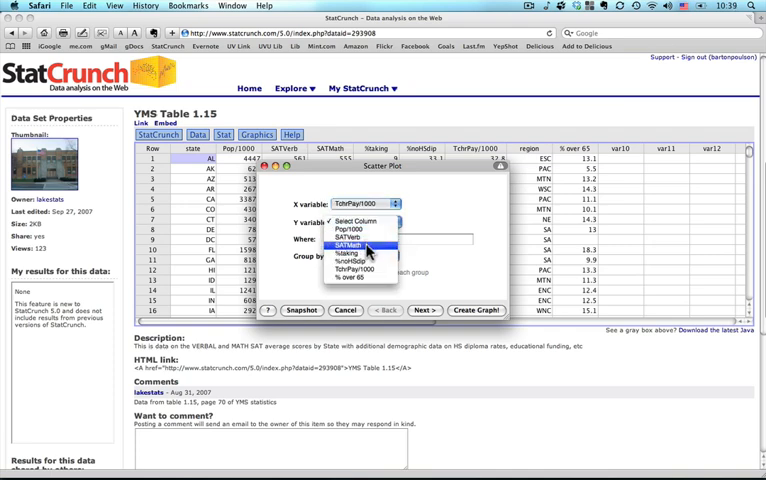
click(360, 246)
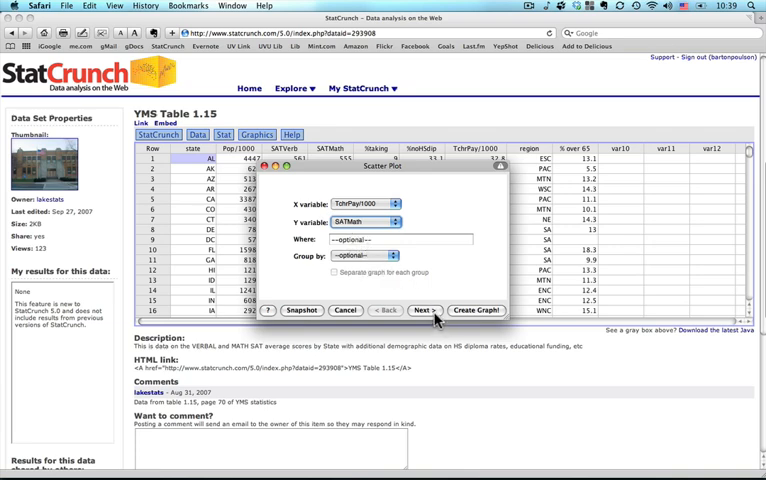
- Keep Points as the display and advance to the label and title page
click(424, 310)
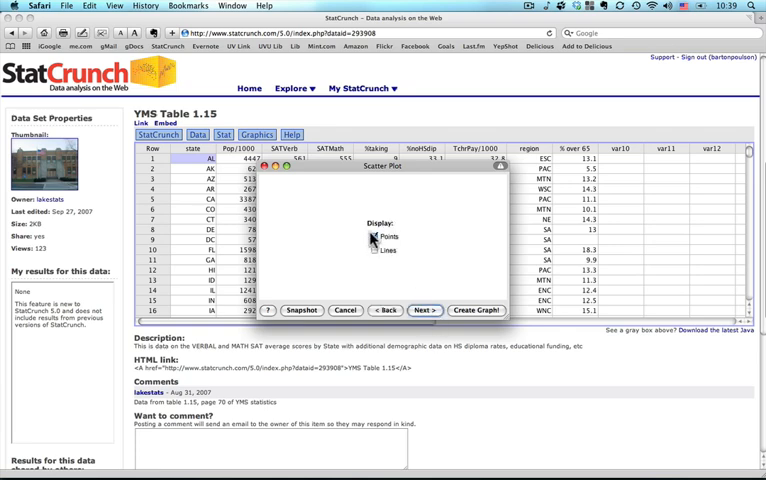
click(374, 236)
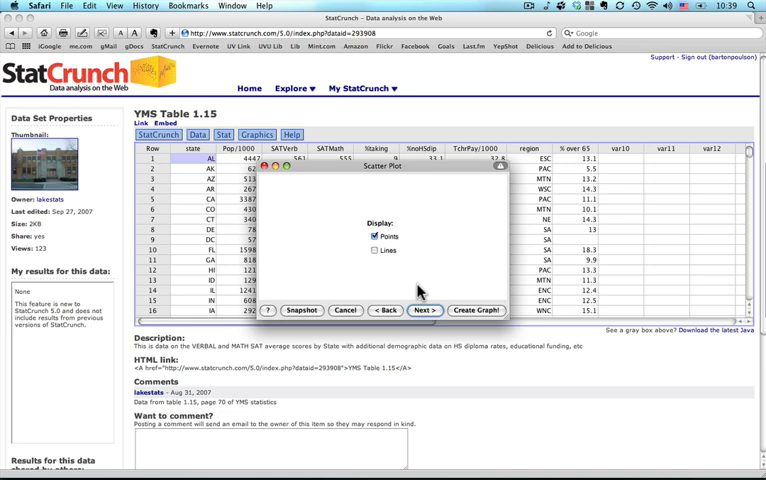
click(422, 310)
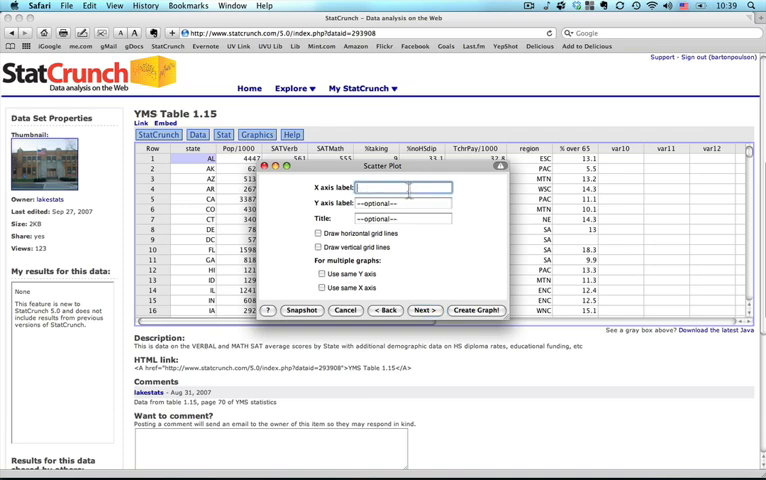
- Label the axes 'Average Teacher Salary ($1000)' and 'Average SAT Math Scores'
text(Tea)
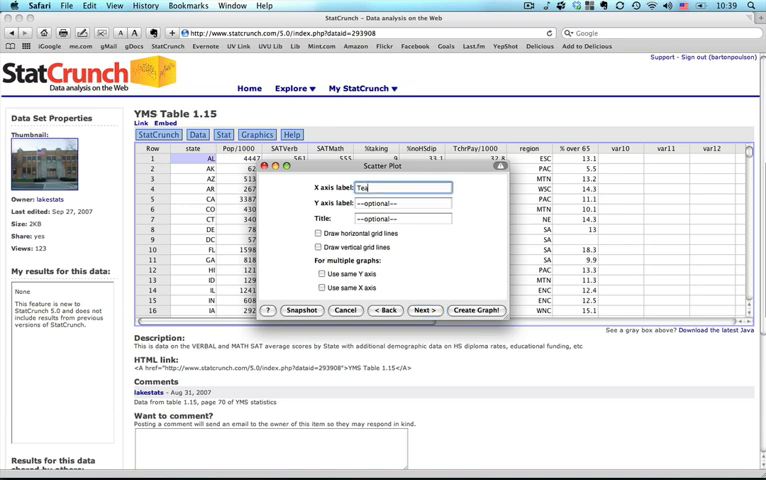
text(cher)
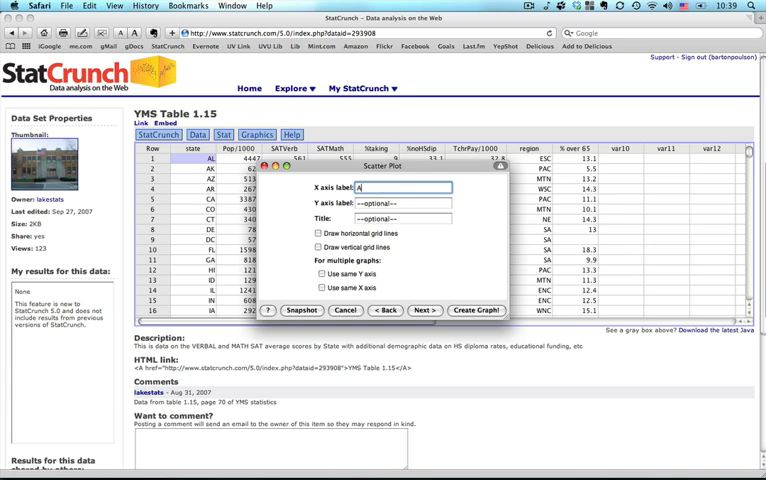
text(Average Te)
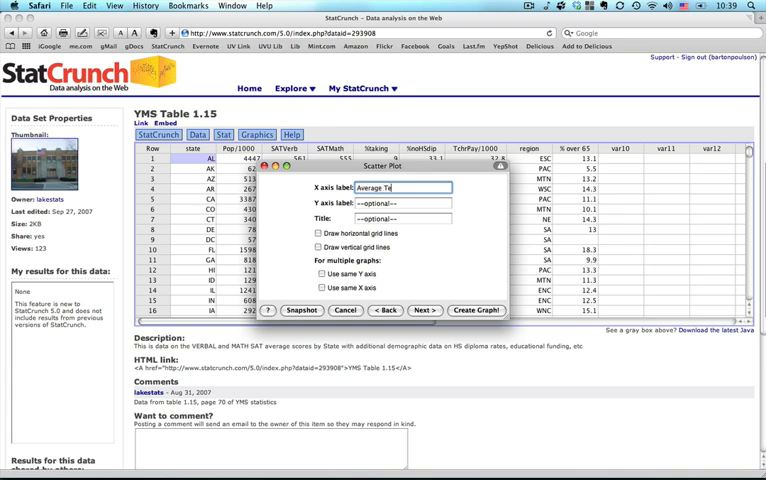
text(acher Salary)
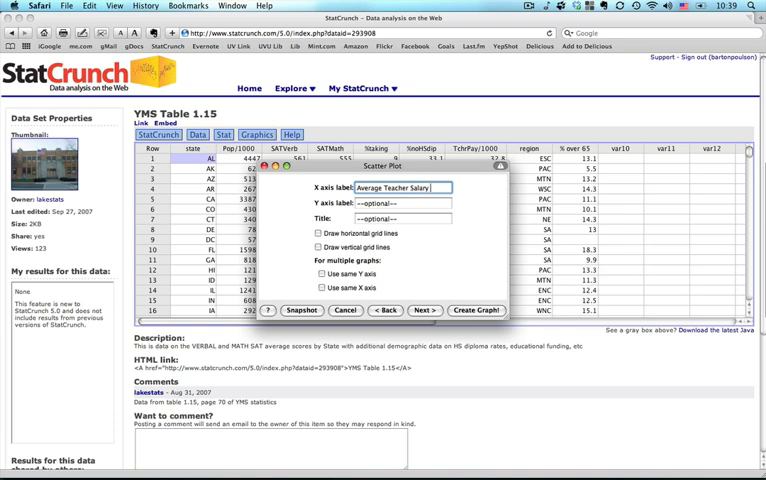
text((in)
click(403, 202)
text(S)
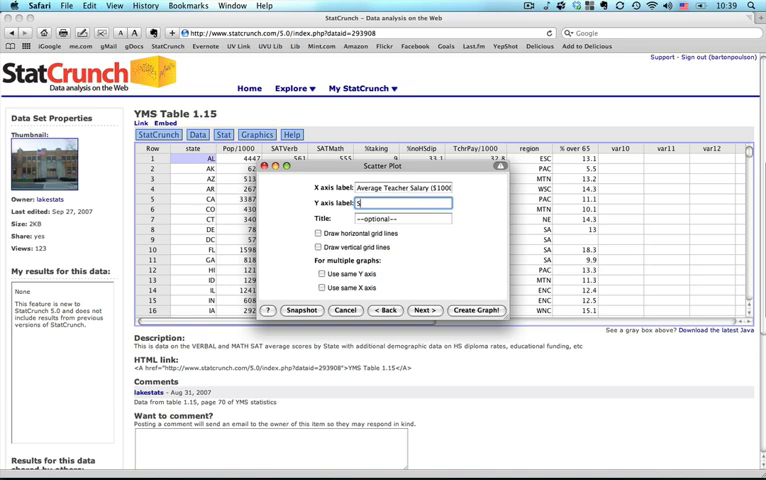
text(AT)
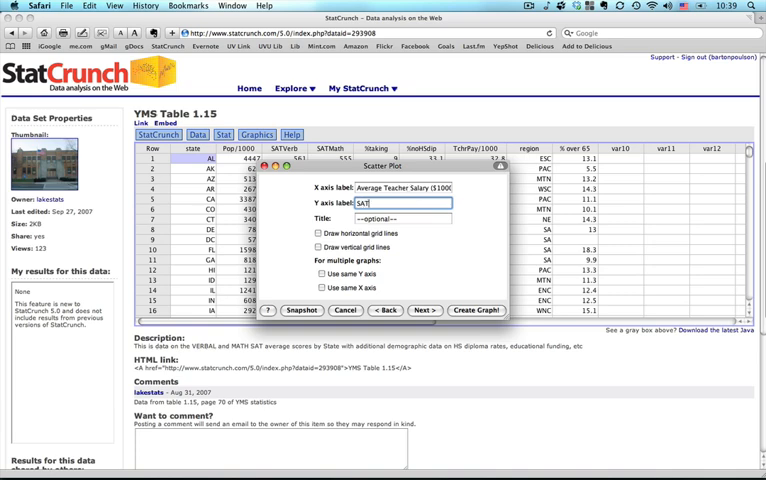
text(Average)
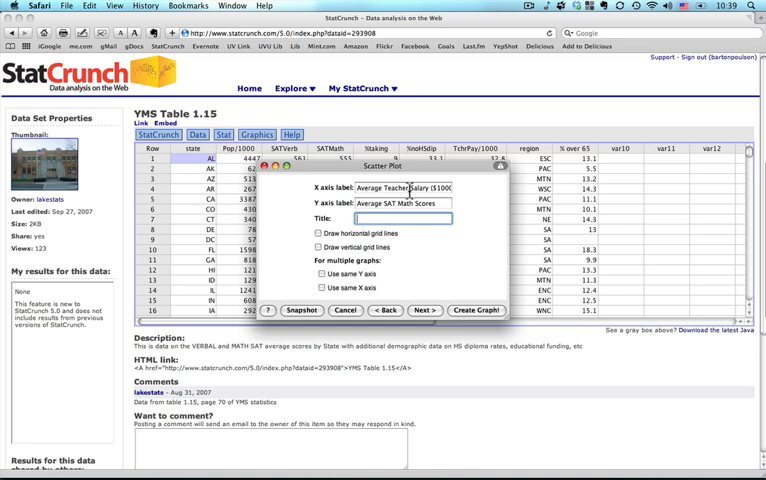
text($)
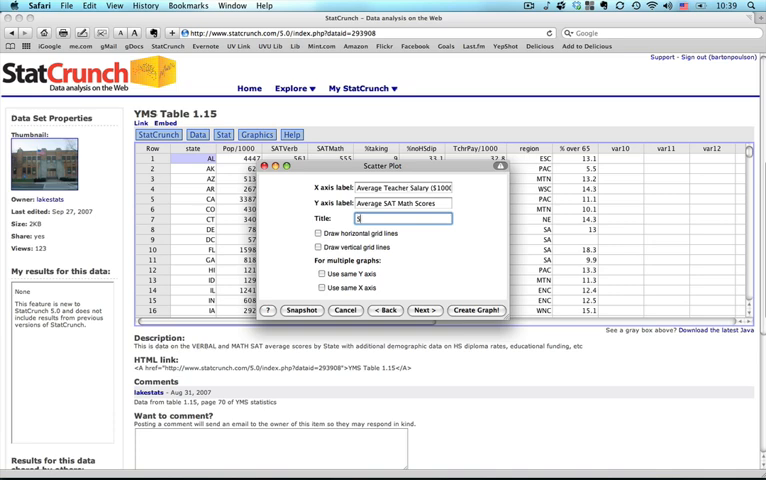
- Title the plot about Teacher Salaries and SAT Math Scores and create the graph
text(Scatterplot of)
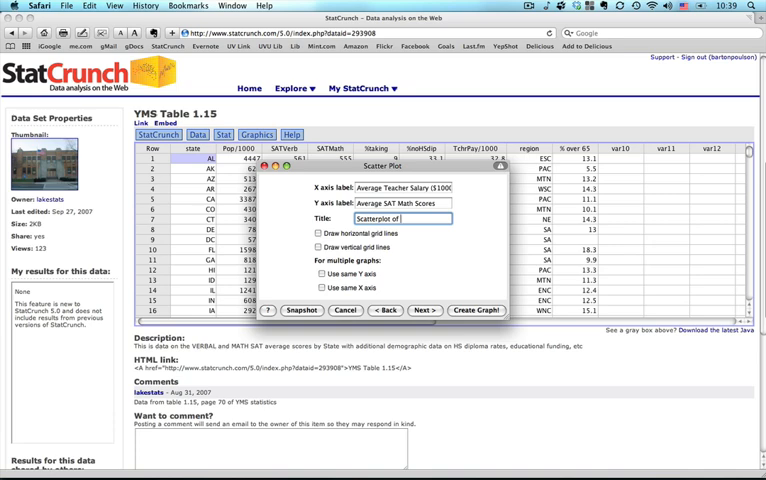
text(Teacher)
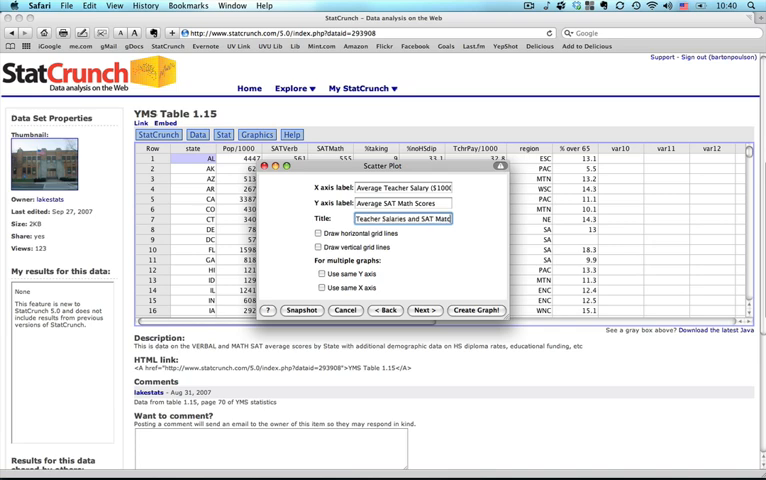
text(Salaries and SAT Math Scores)
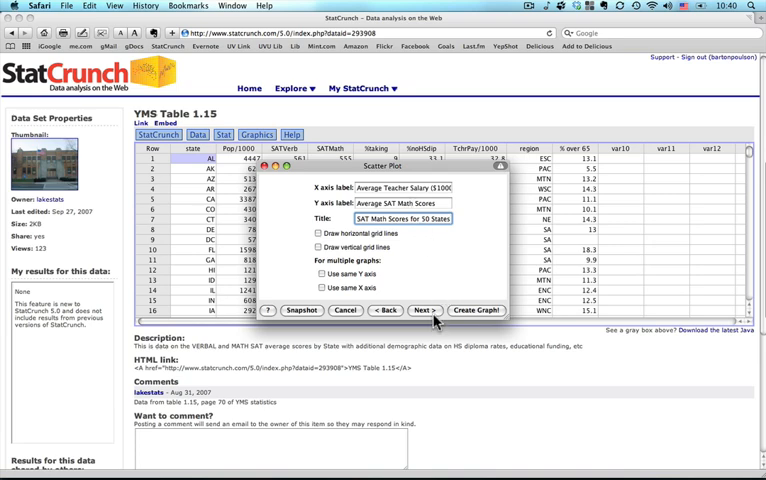
click(422, 310)
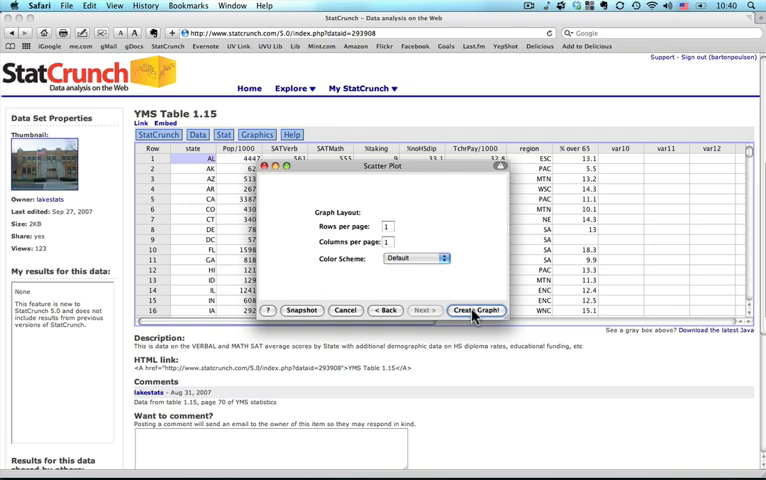
click(478, 310)
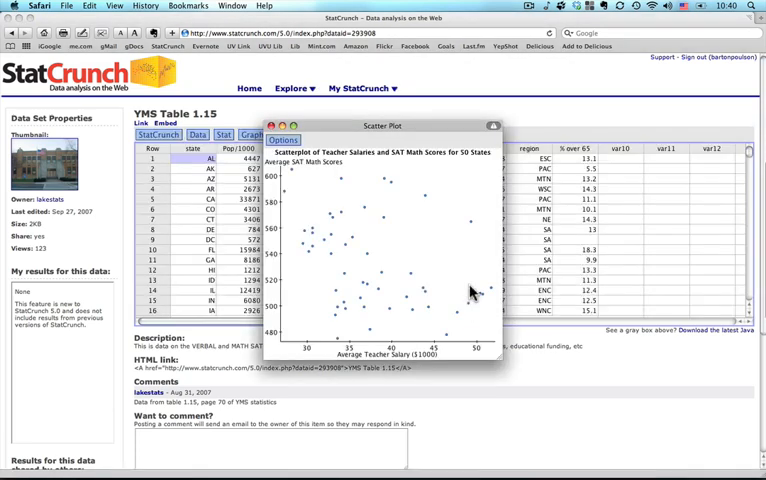
mouse_move(477, 220)
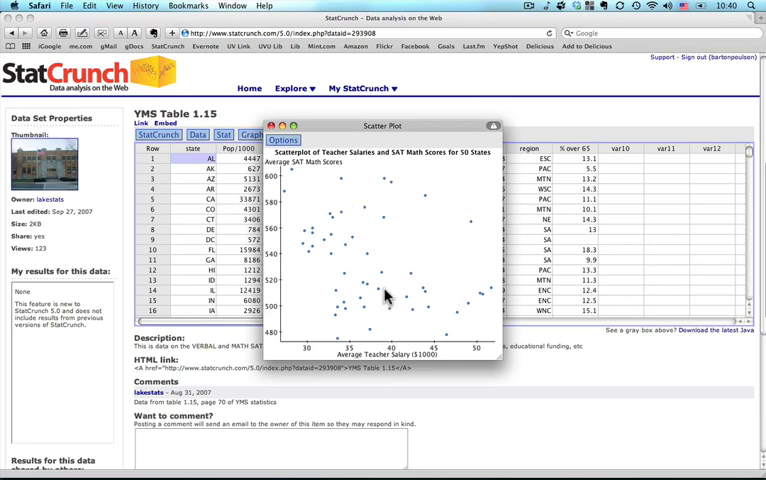
mouse_move(320, 233)
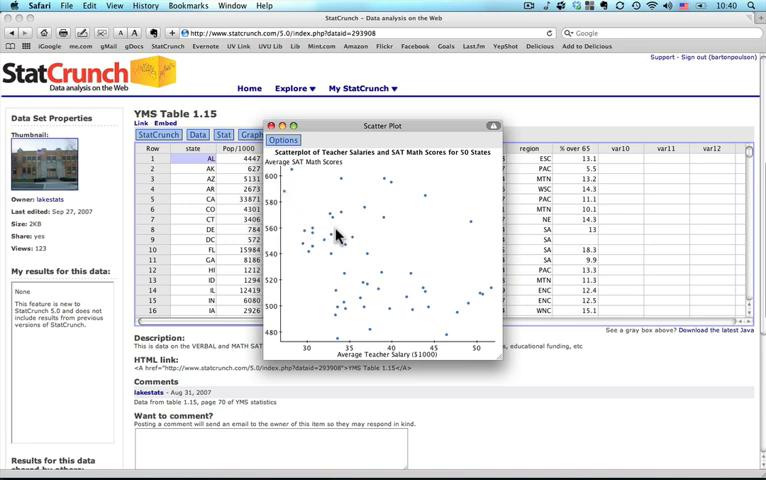
mouse_move(382, 262)
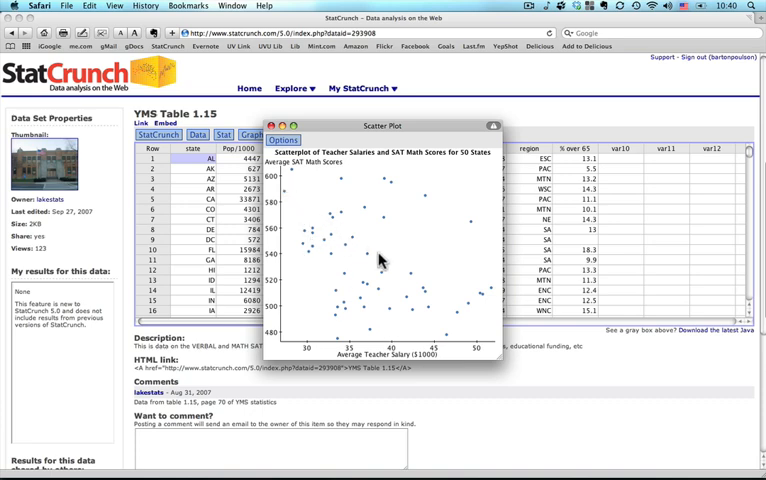